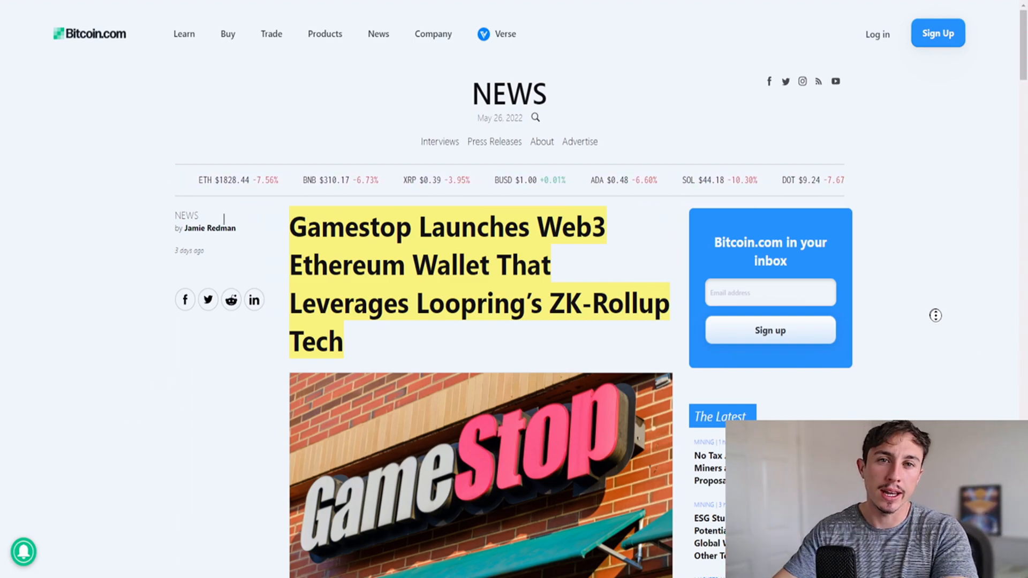
Step: Zoom the LRC/USD daily chart out to show the full history from the 2018 peak
scroll("down", 3)
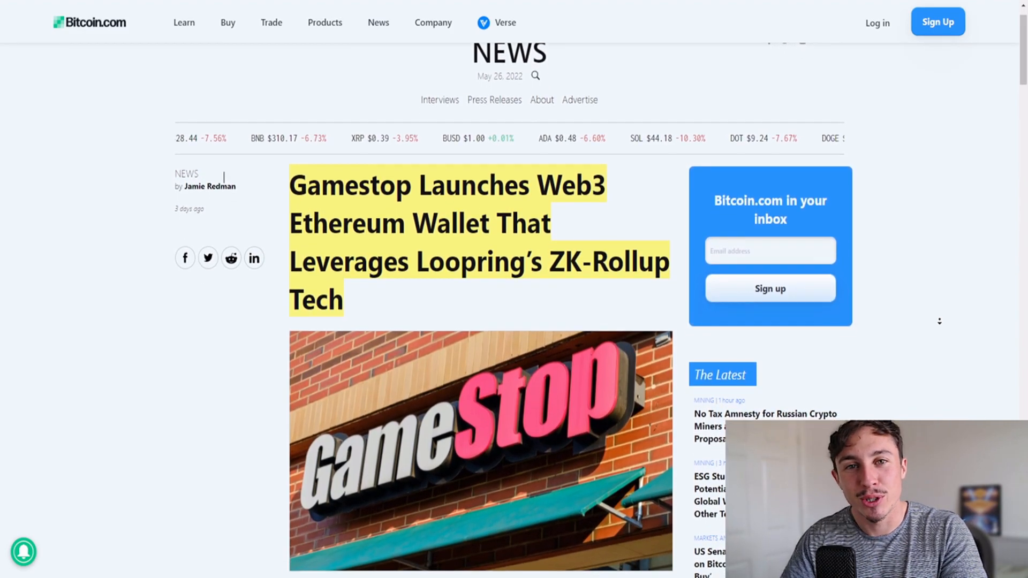
scroll("down", 3)
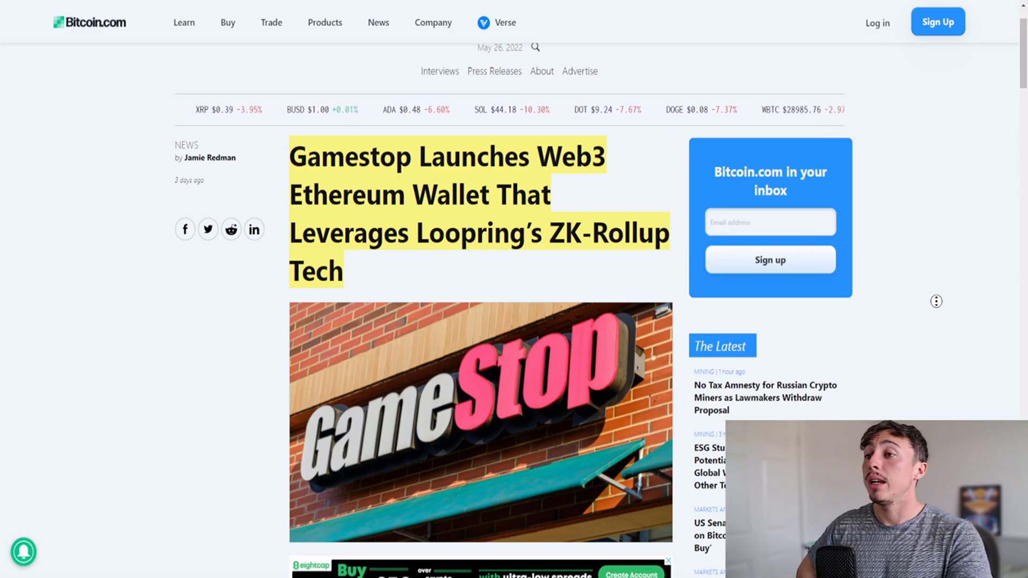
scroll("down", 3)
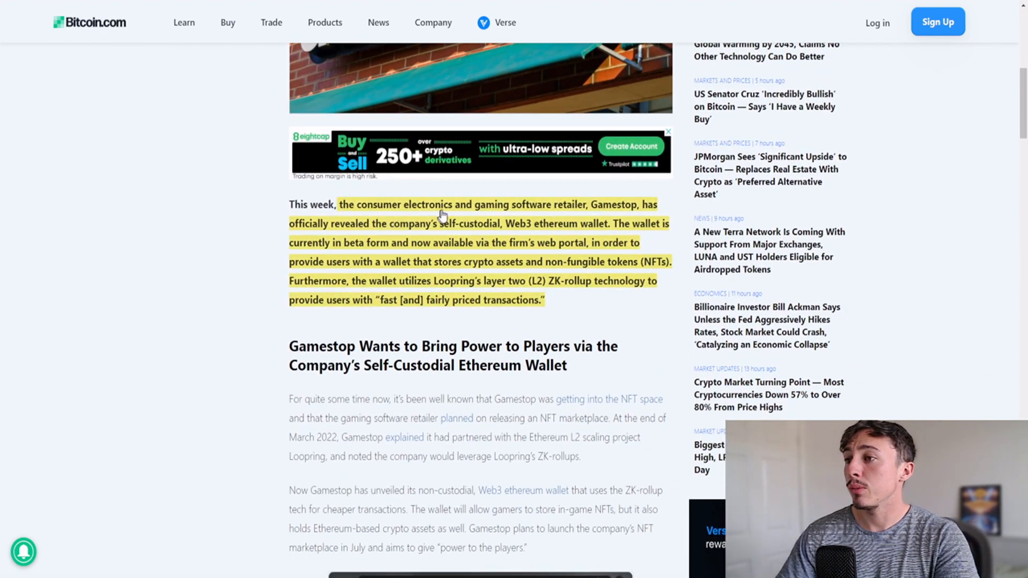
mouse_move(503, 227)
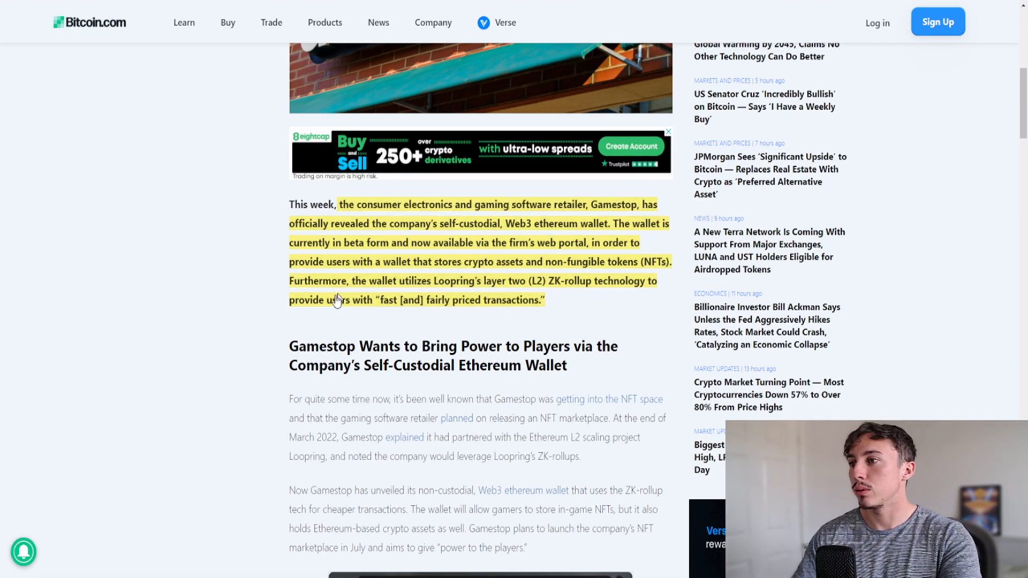
scroll("down", 3)
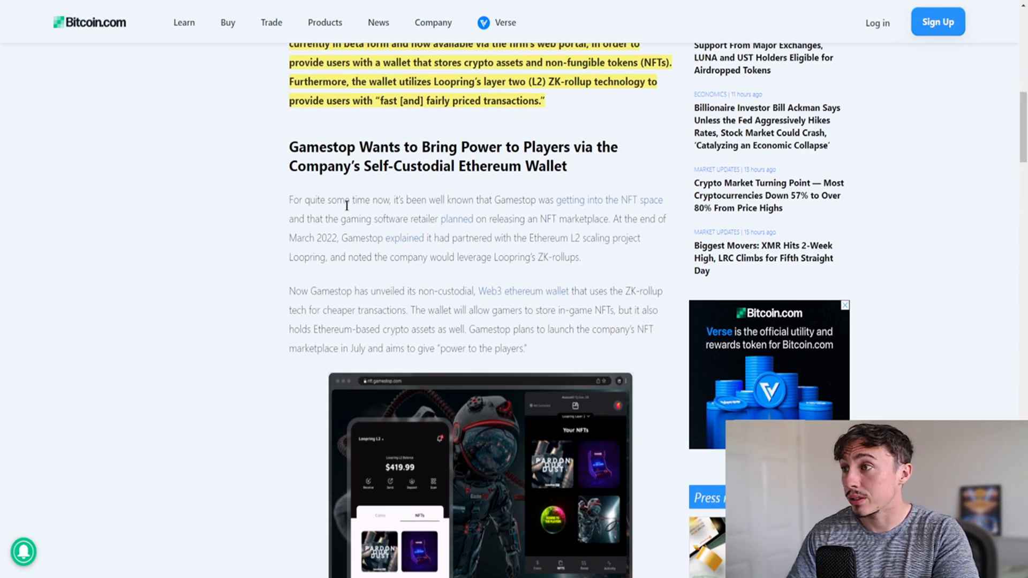
scroll("down", 3)
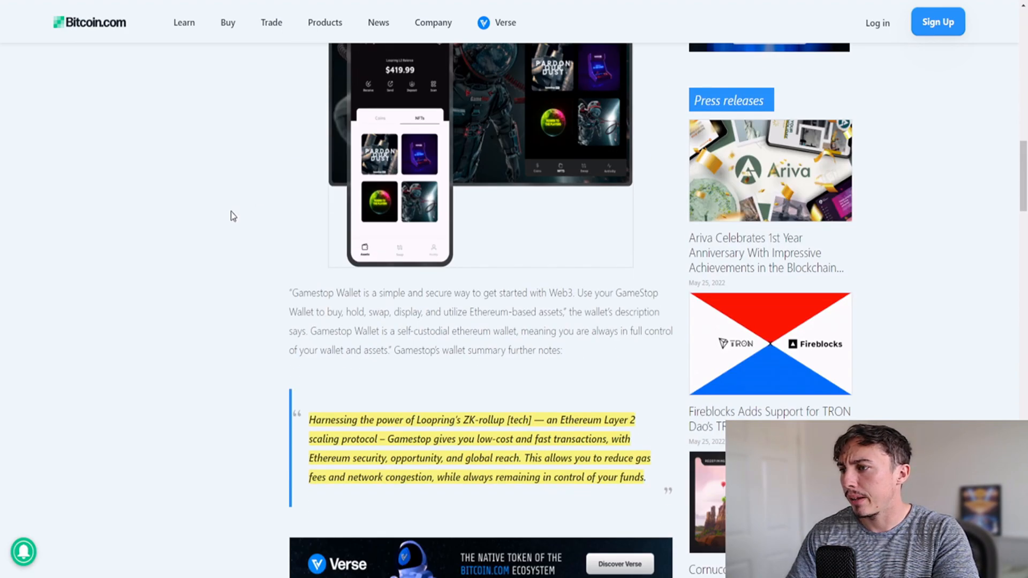
scroll("down", 3)
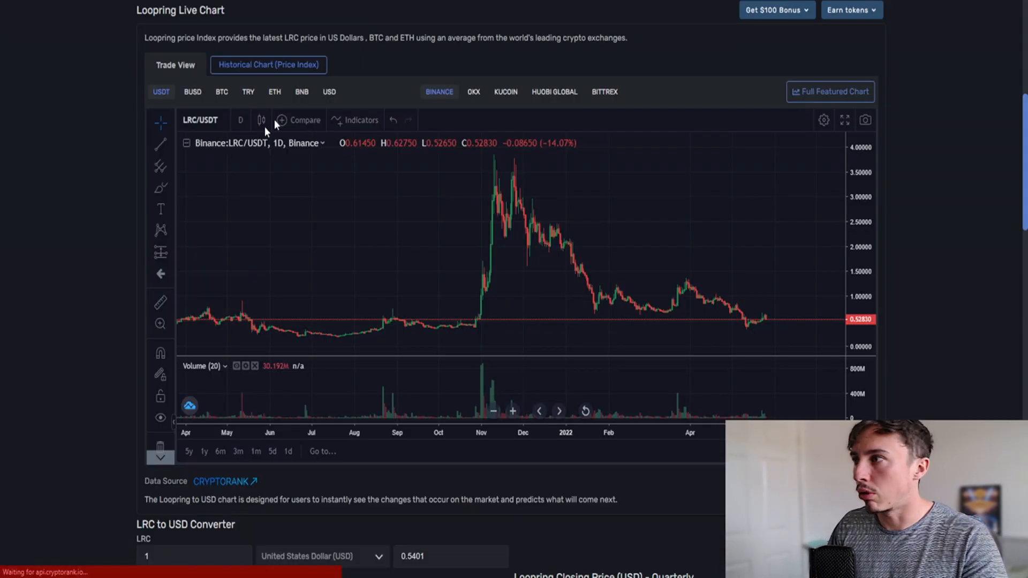
scroll("up", 3)
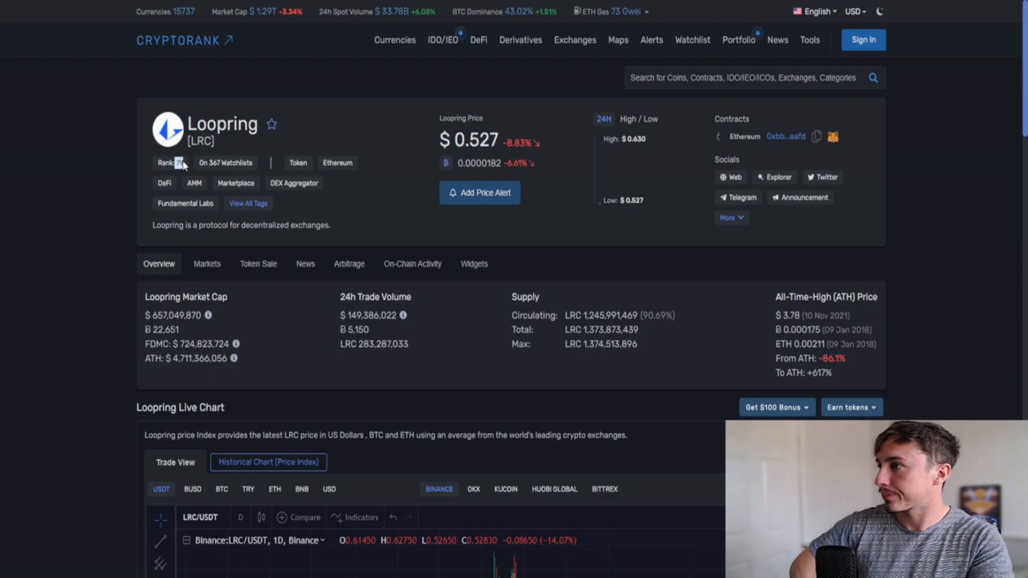
mouse_move(164, 183)
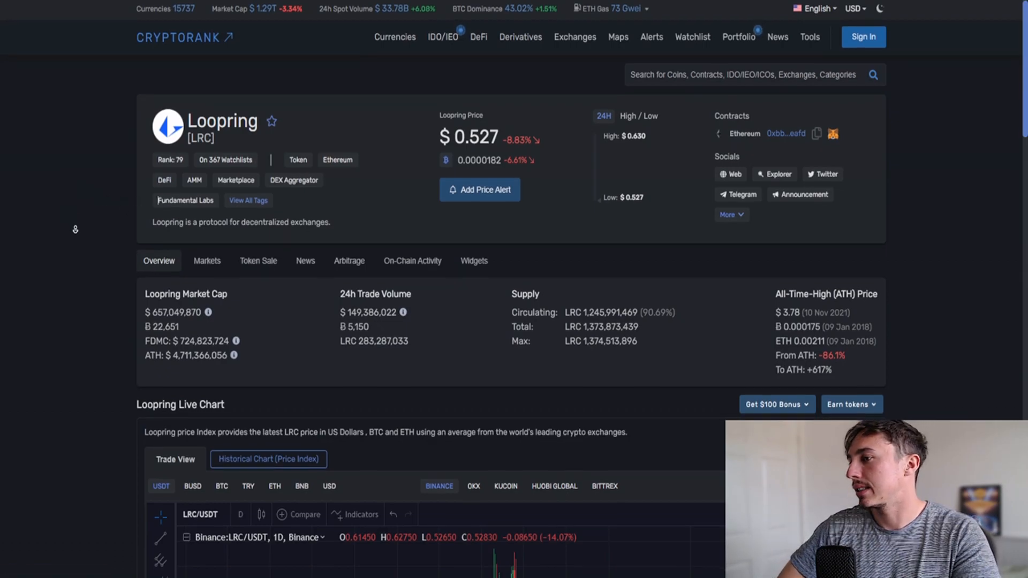
scroll("down", 3)
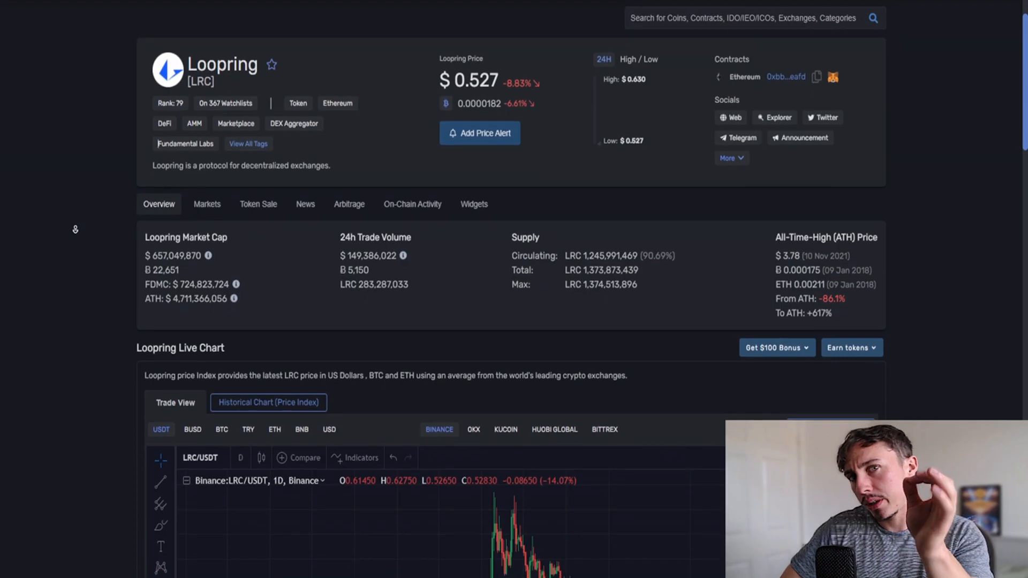
scroll("down", 3)
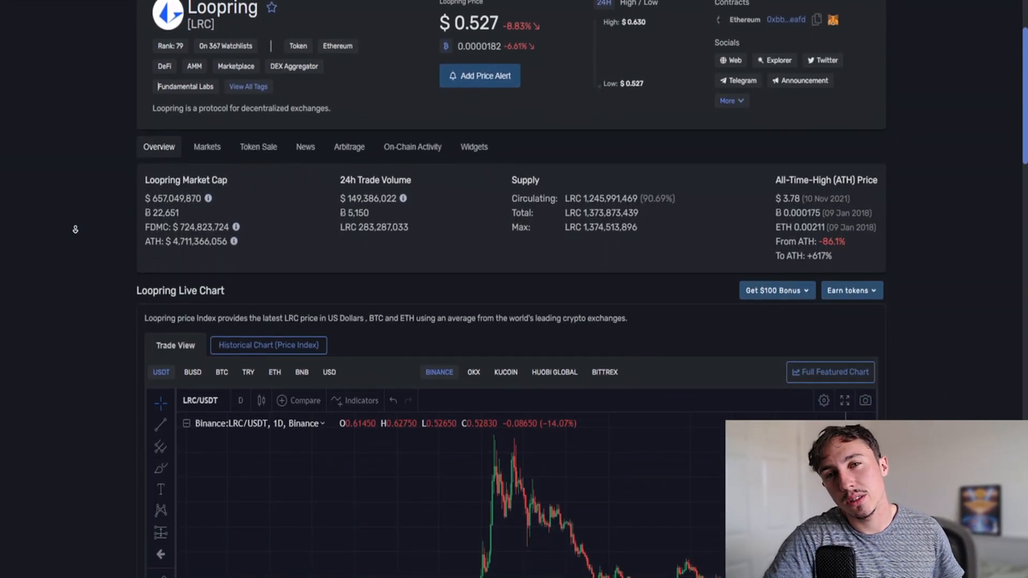
scroll("down", 3)
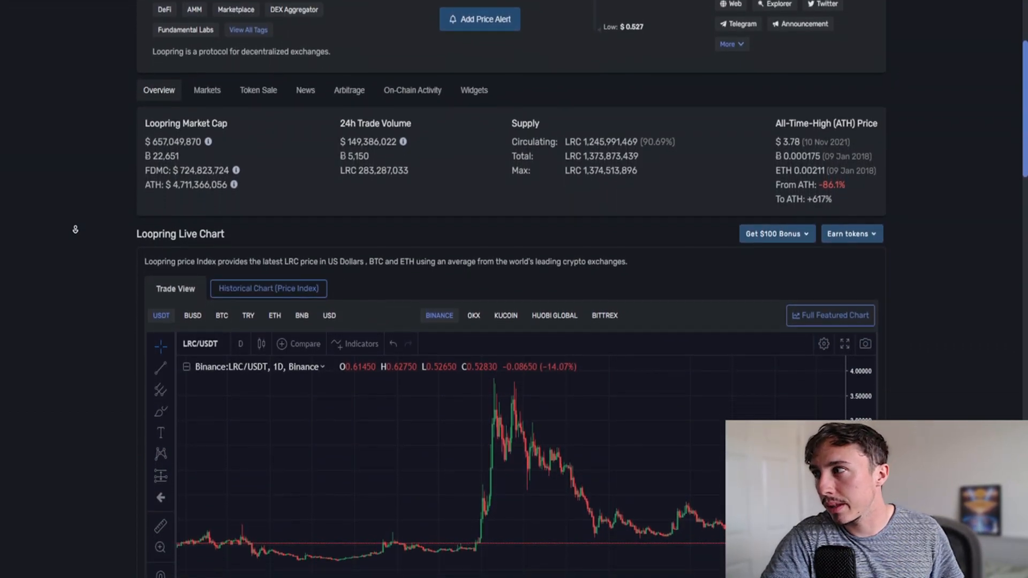
scroll("down", 3)
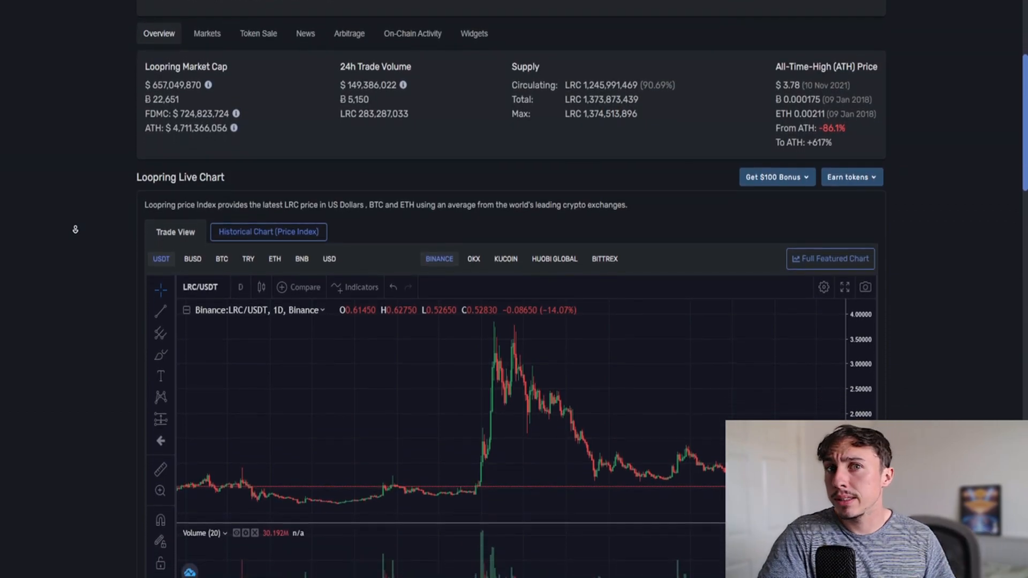
scroll("down", 3)
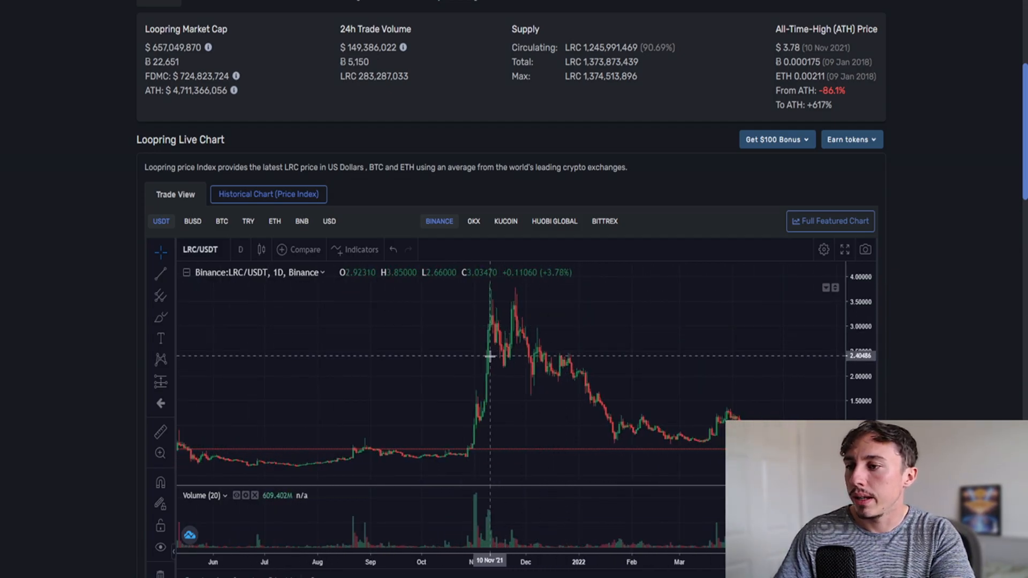
mouse_move(472, 300)
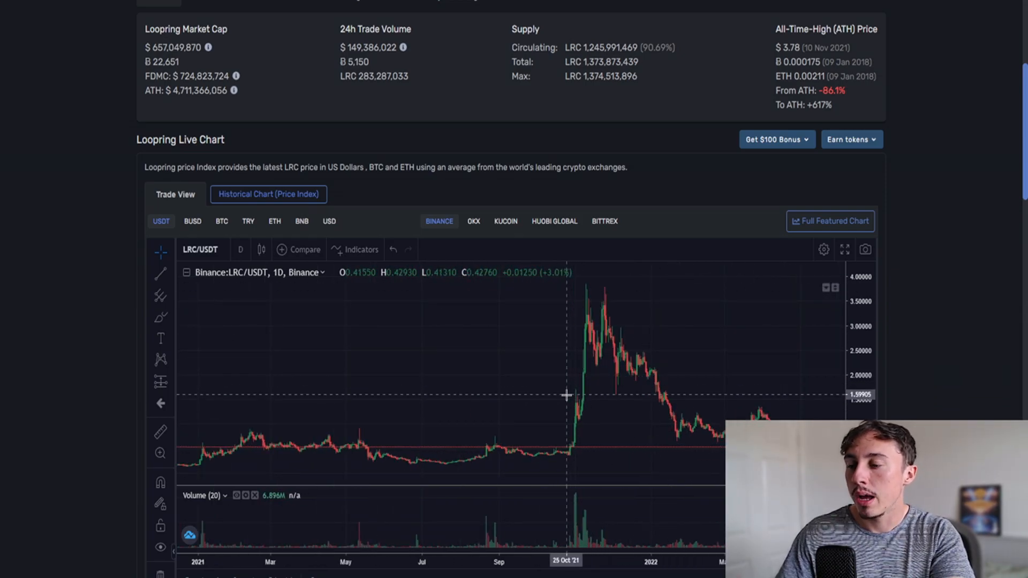
left_click(830, 221)
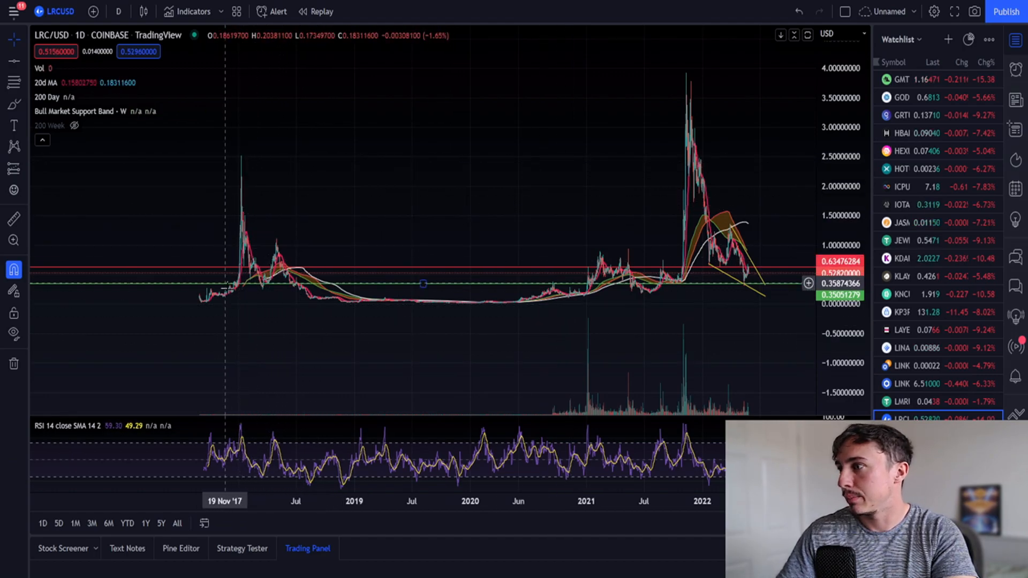
mouse_move(243, 164)
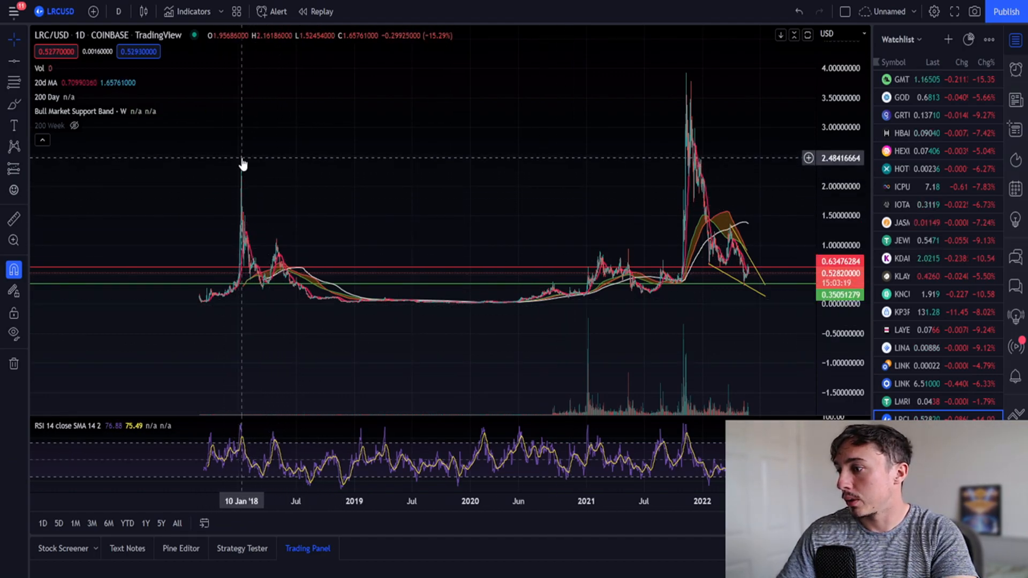
Step: Measure with Price Range the ~98.7% drop from the 2018 peak and the drop from the 2021 peak
left_click(13, 105)
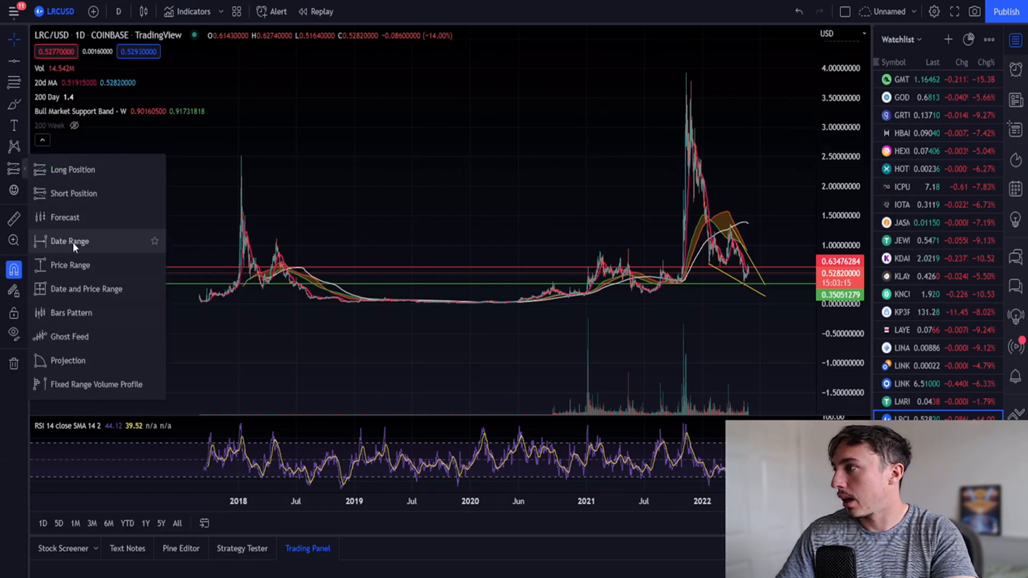
left_click(69, 241)
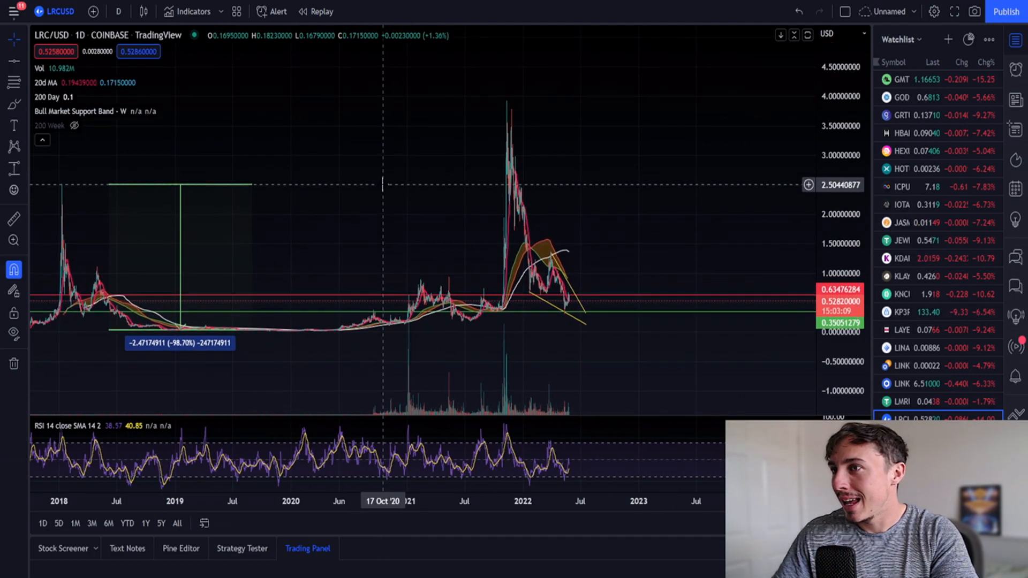
left_click_drag(469, 101, 685, 302)
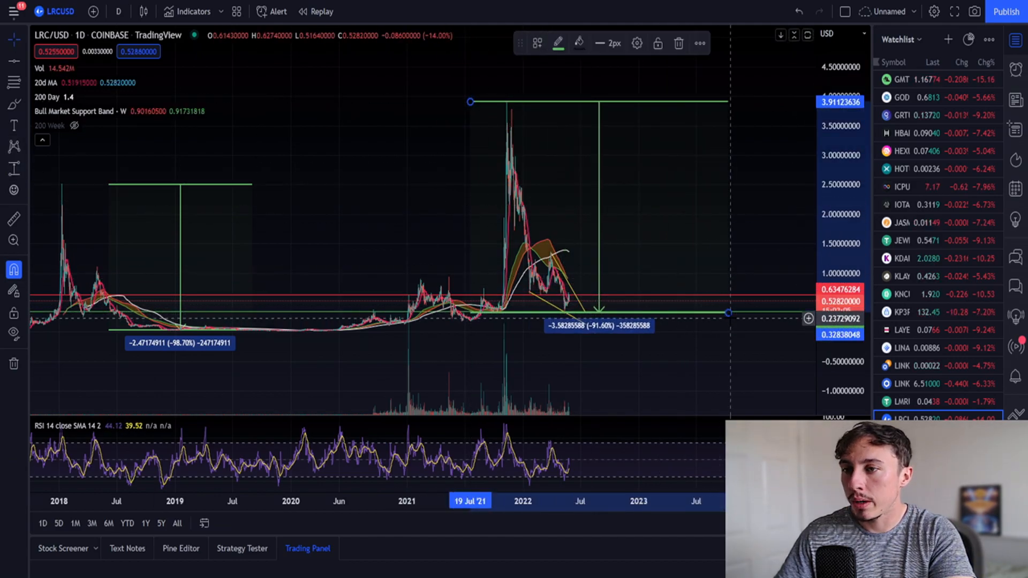
left_click_drag(726, 314, 732, 323)
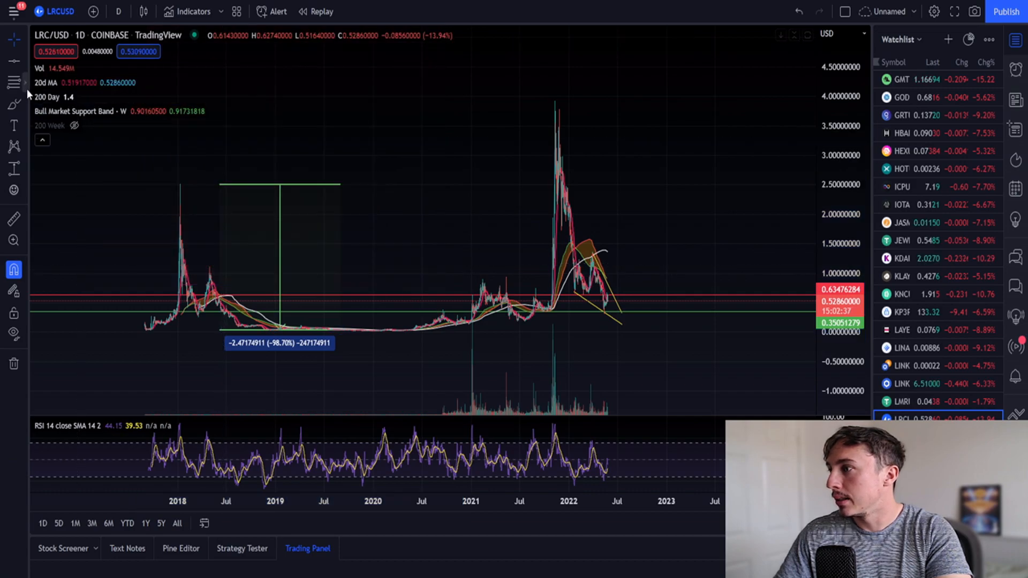
mouse_move(525, 312)
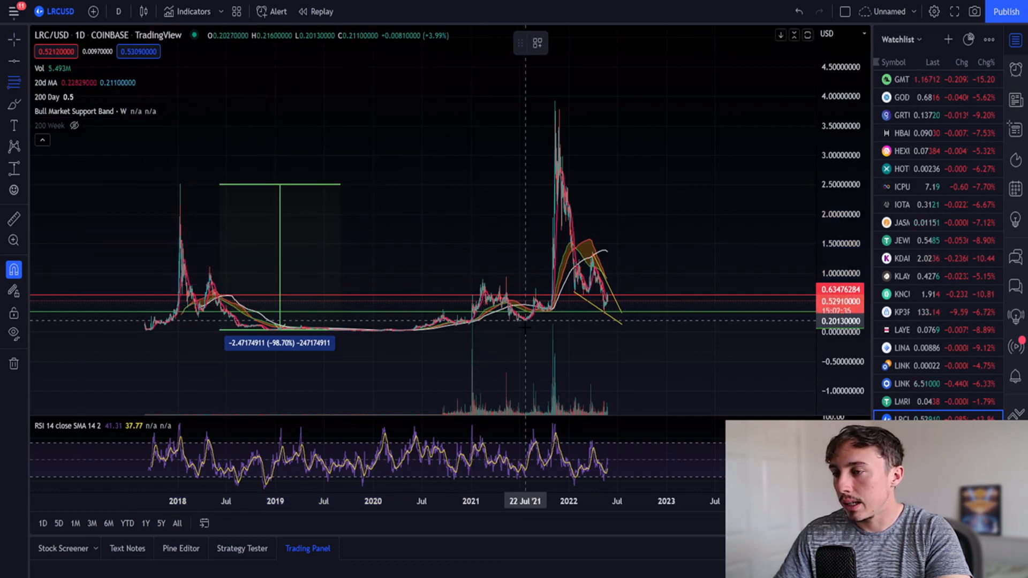
Step: Anchor a Trend-Based Fib Extension on the 2021 rally from its start to its peak
left_click_drag(525, 322, 741, 99)
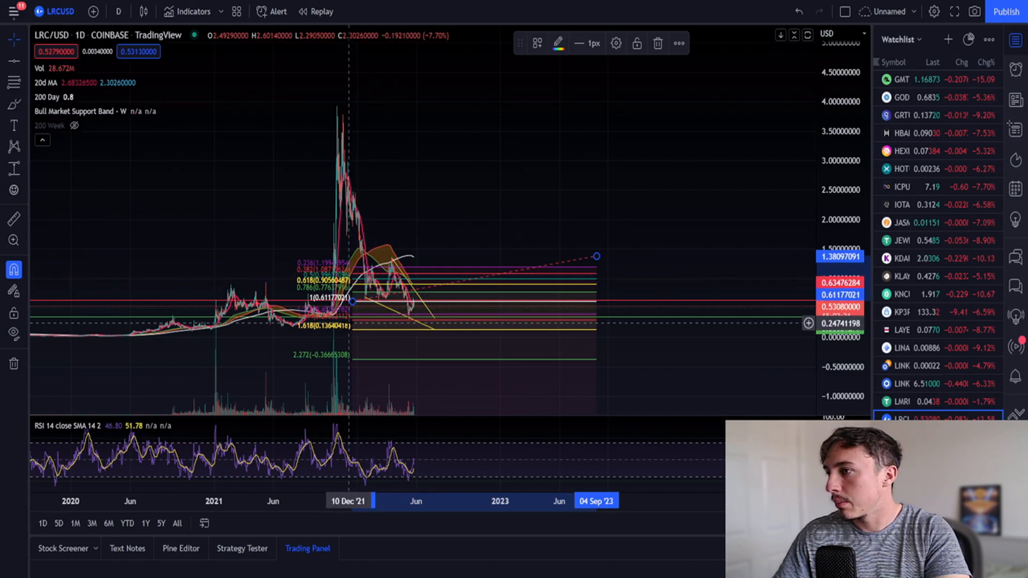
mouse_move(390, 269)
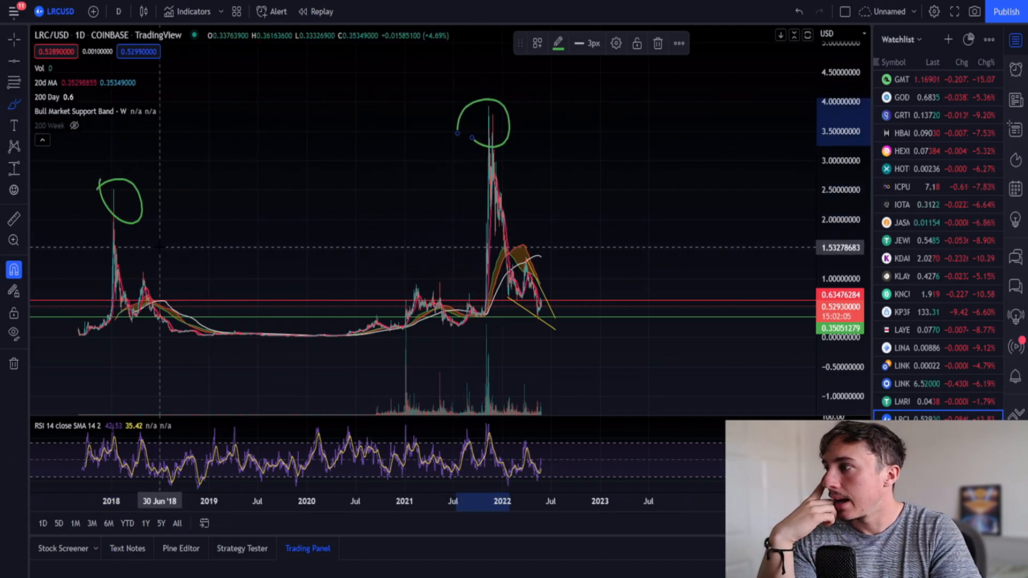
mouse_move(495, 223)
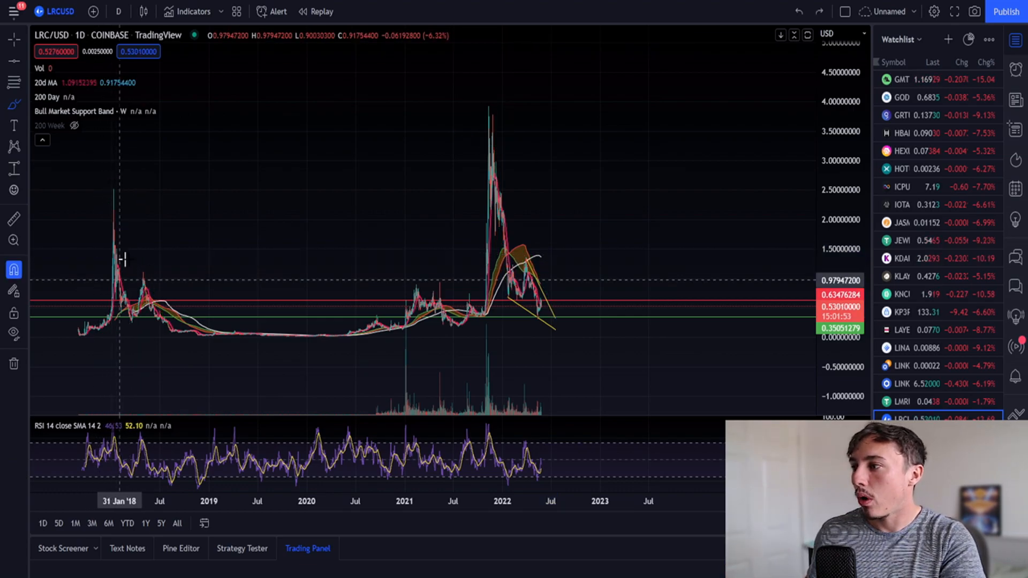
Step: Start a projected zigzag price path from LRC's current low toward 2023
left_click(13, 105)
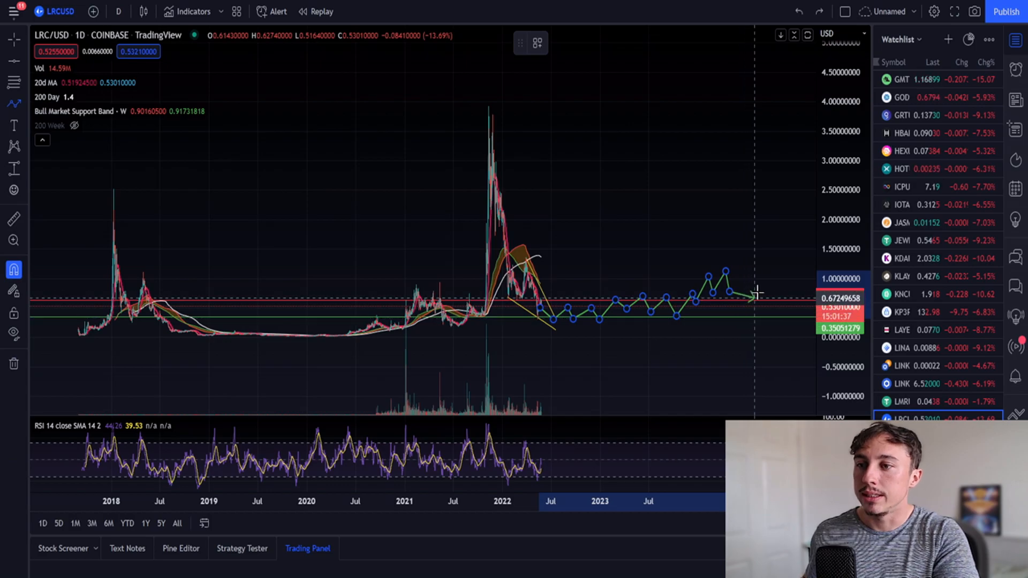
left_click_drag(754, 297, 800, 72)
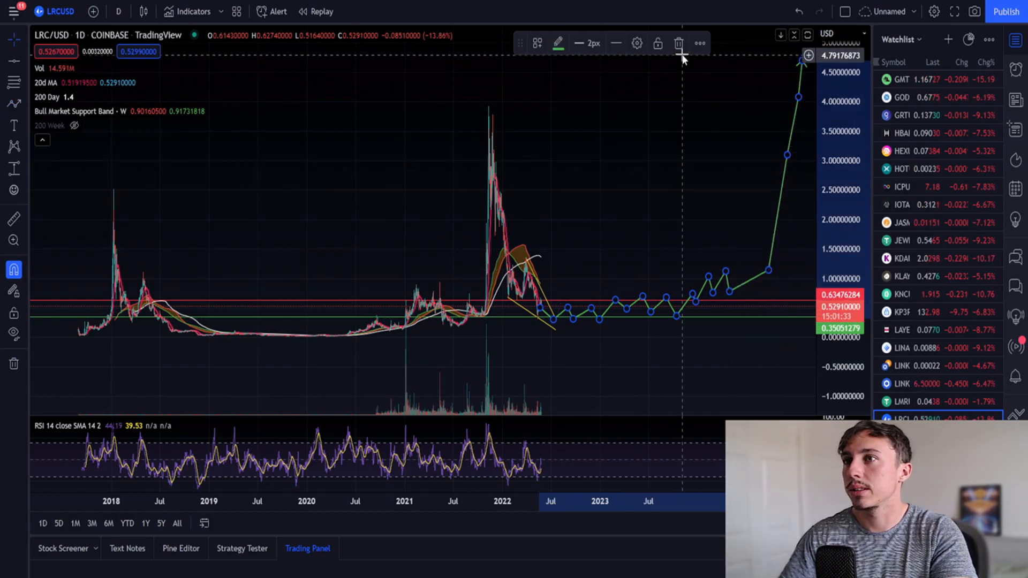
left_click(679, 43)
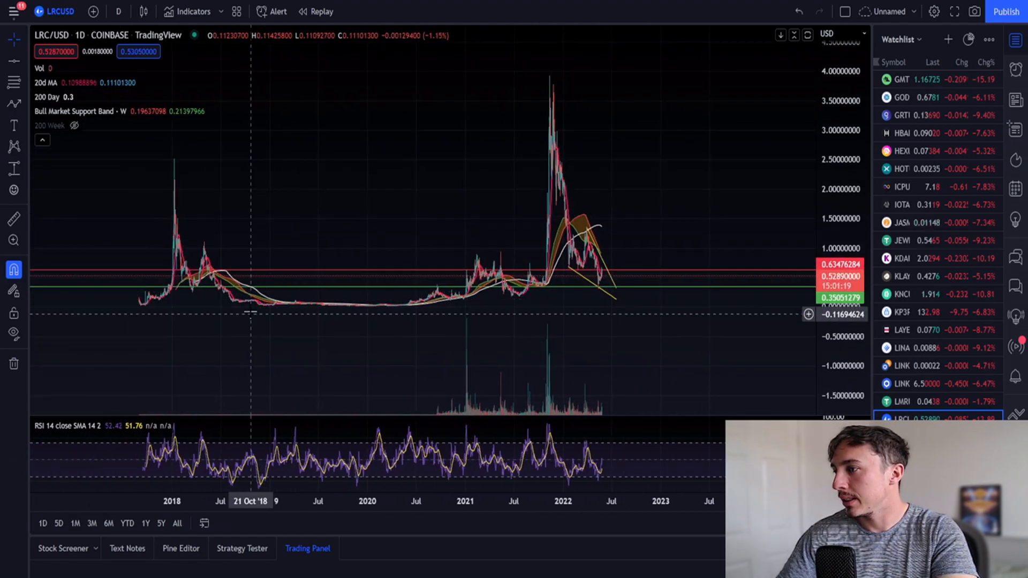
left_click(14, 105)
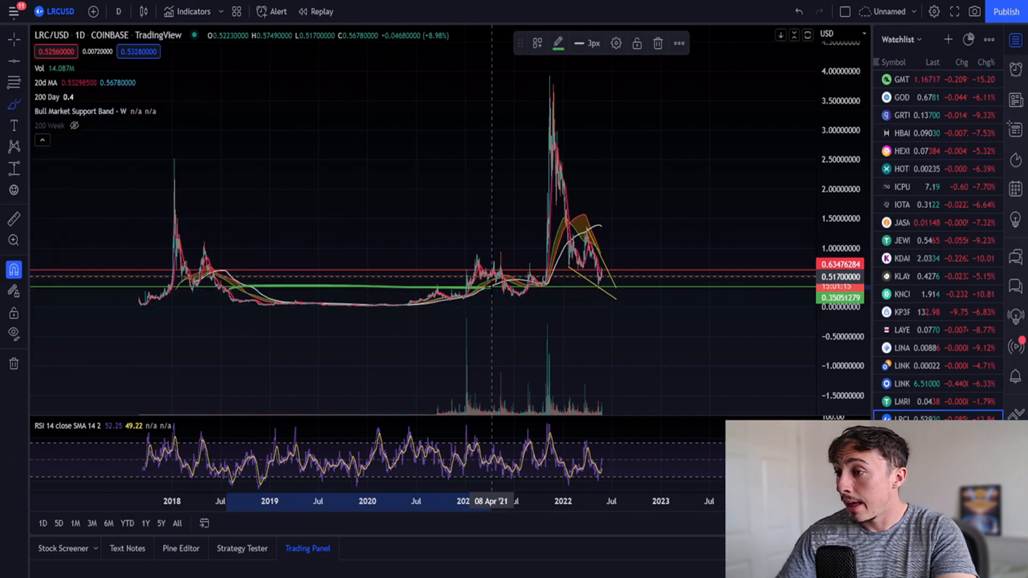
left_click(558, 43)
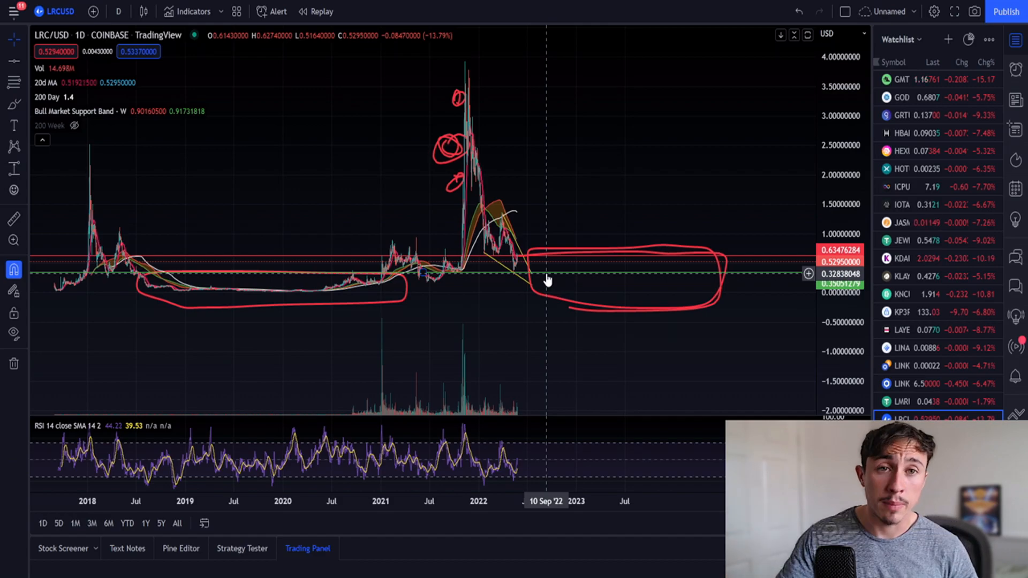
mouse_move(552, 265)
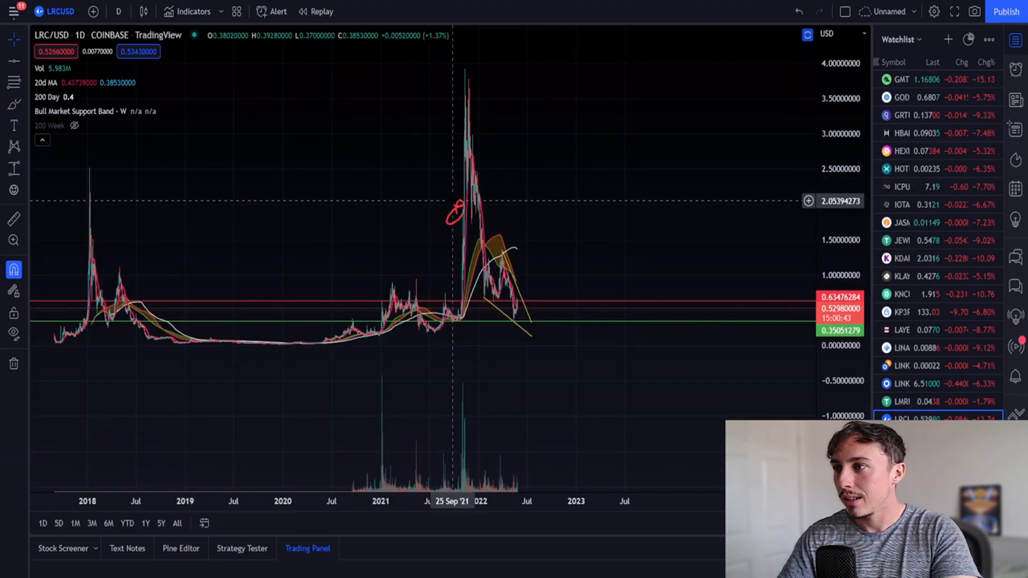
left_click(192, 11)
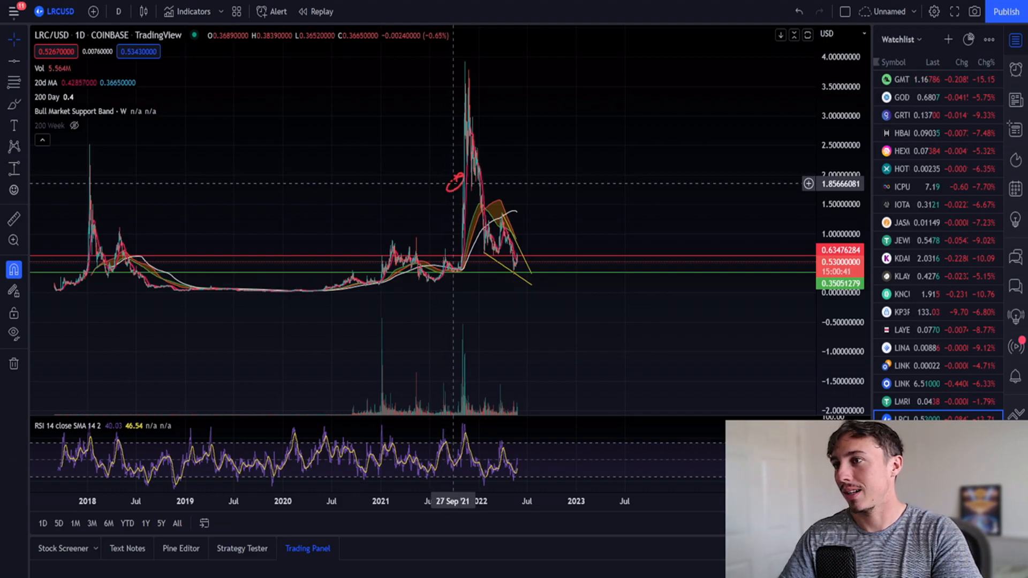
mouse_move(458, 178)
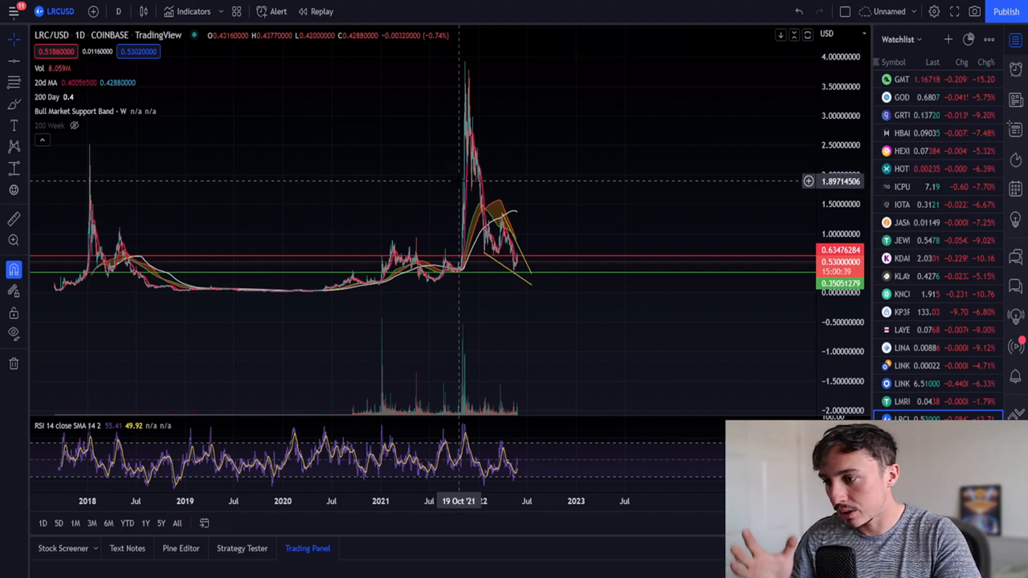
mouse_move(673, 68)
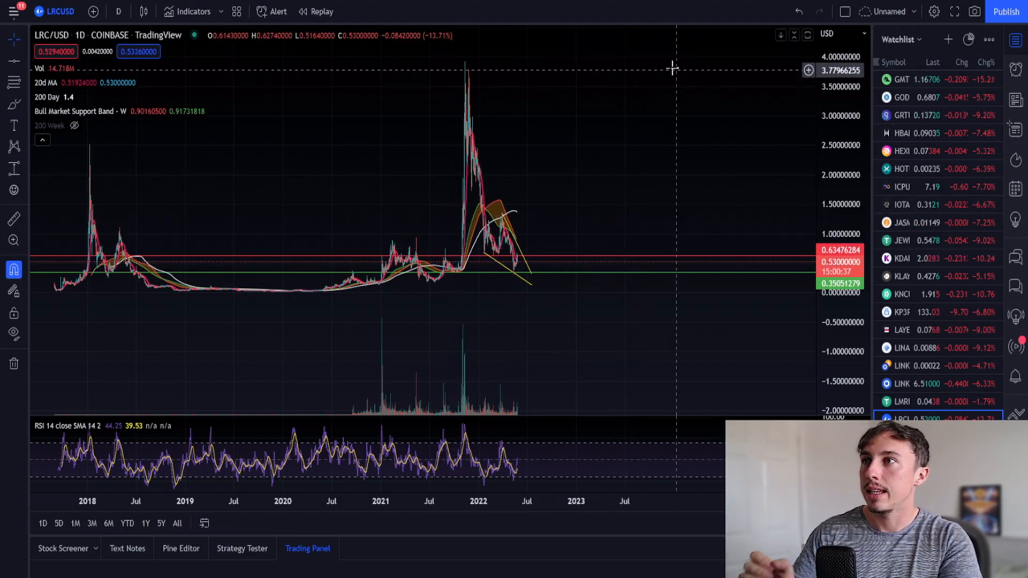
Step: Switch LRC/USD to 4h then 1h and pan to May's two peaks near resistance
left_click(118, 10)
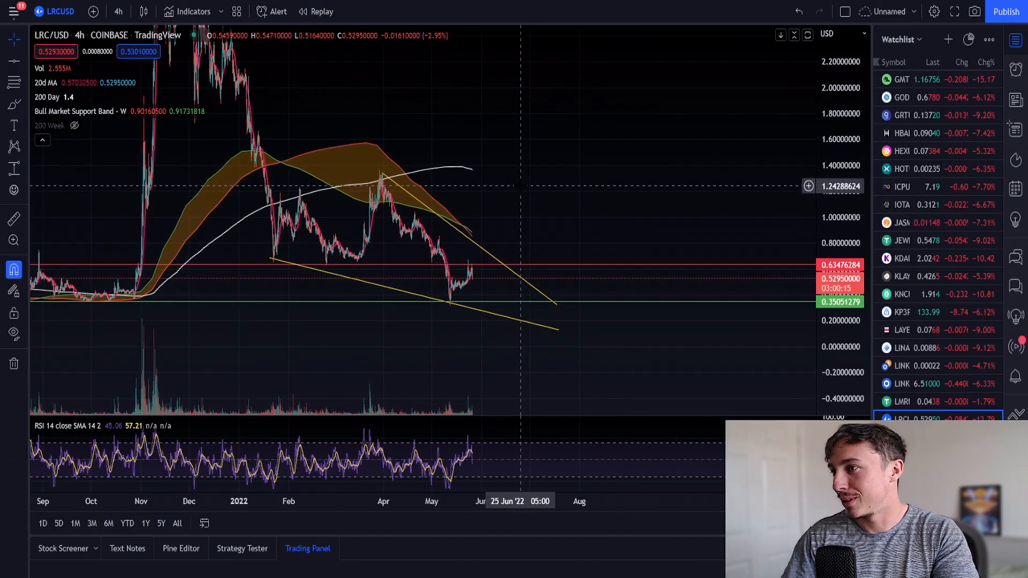
left_click(118, 11)
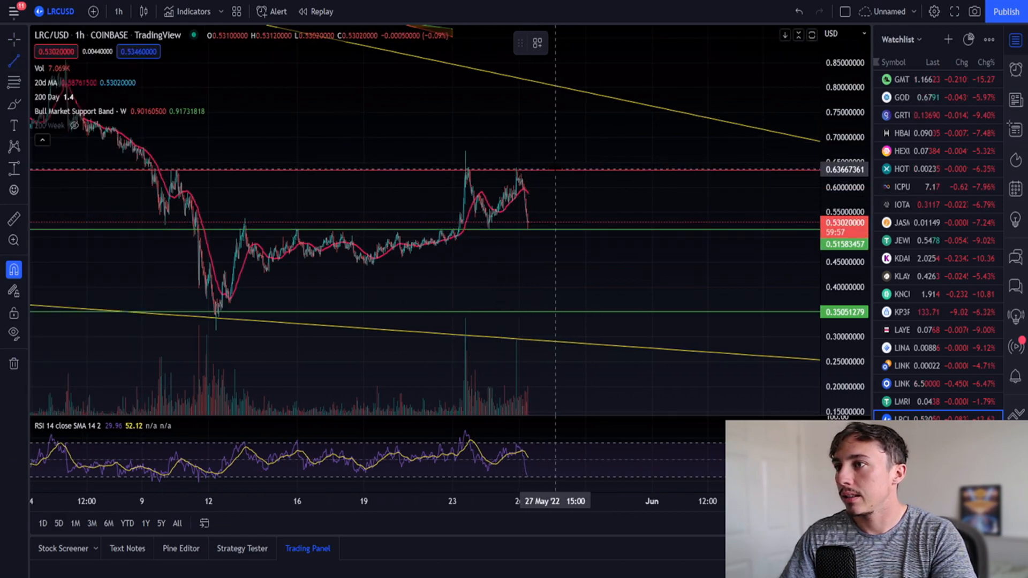
left_click_drag(481, 227, 481, 288)
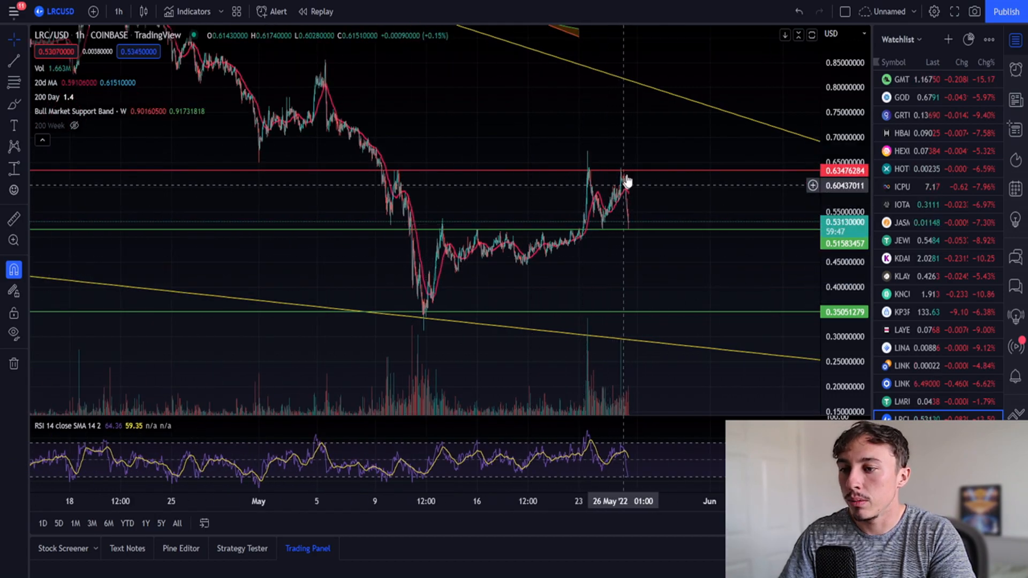
mouse_move(642, 443)
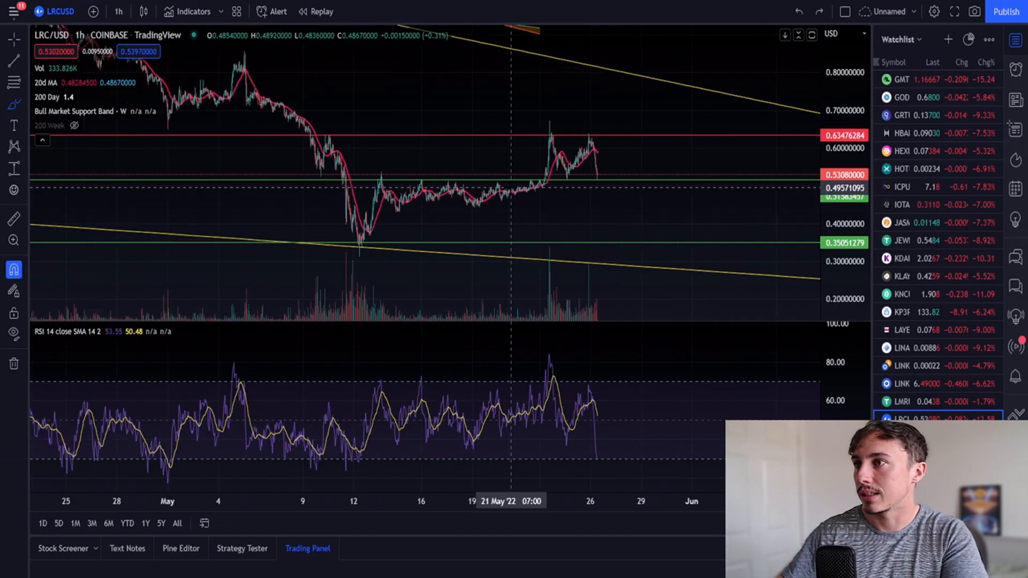
Step: Try the 30-minute interval, then return LRC/USD to daily candles focused on May
left_click(118, 11)
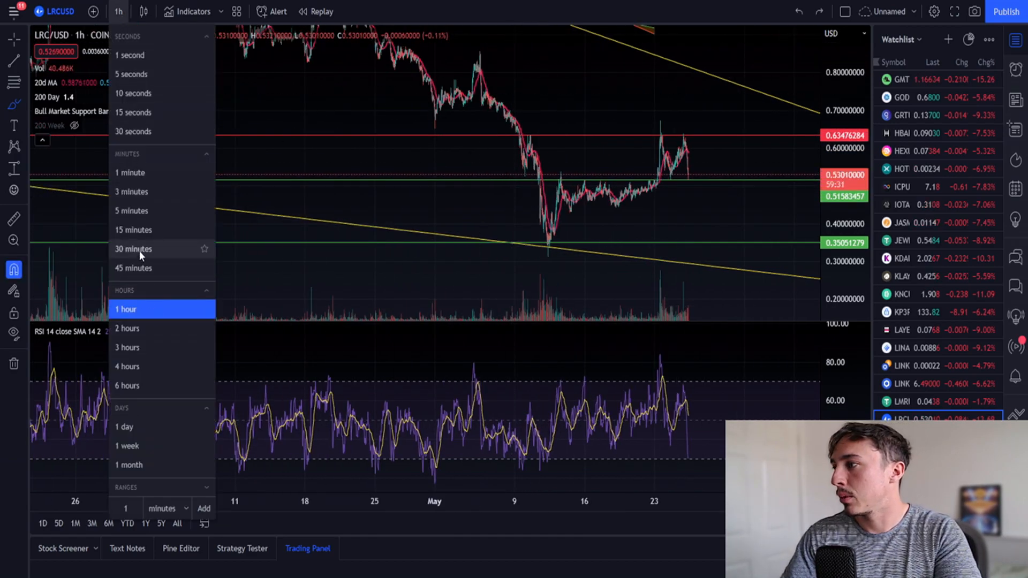
left_click(133, 249)
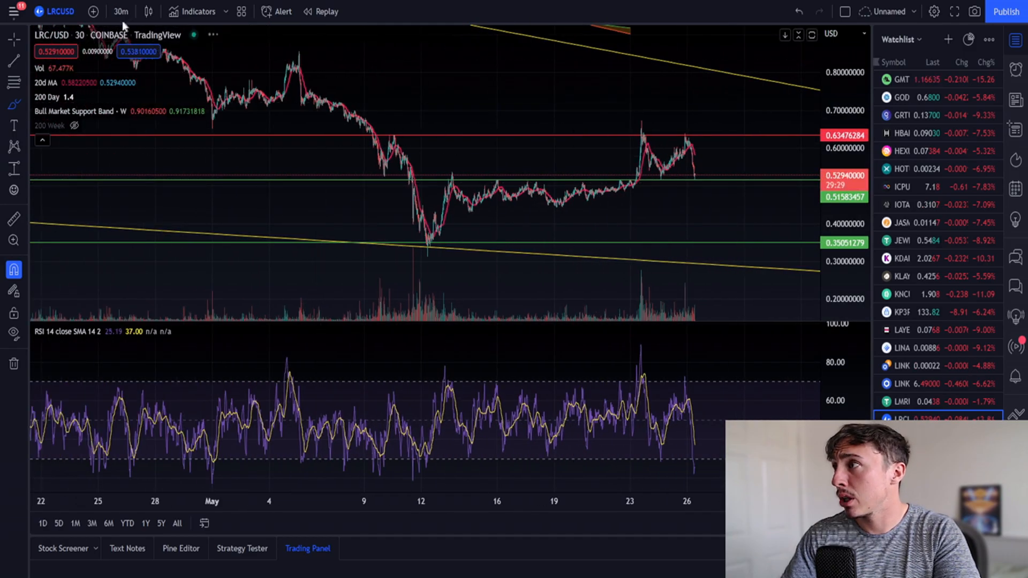
left_click(121, 11)
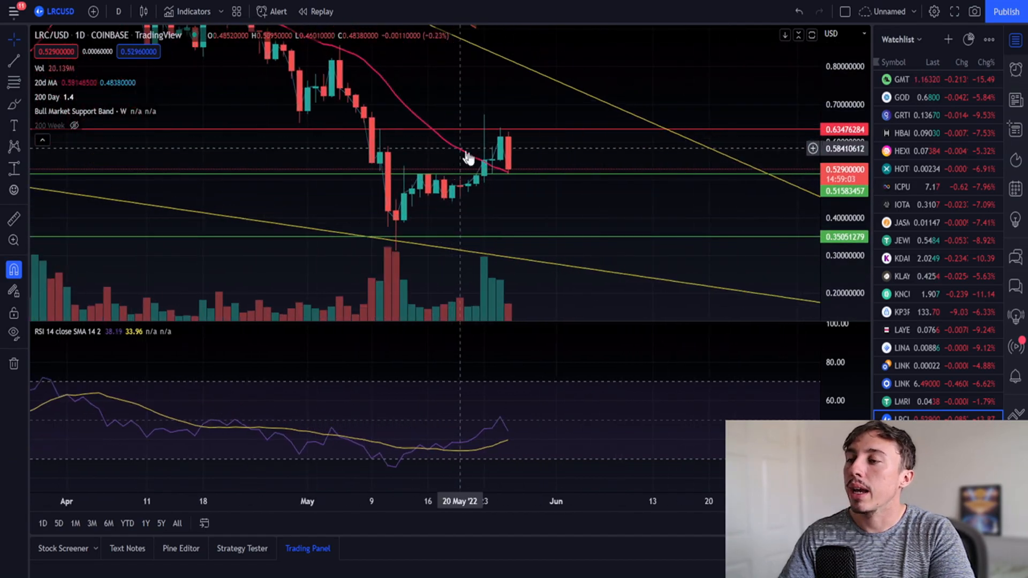
mouse_move(515, 177)
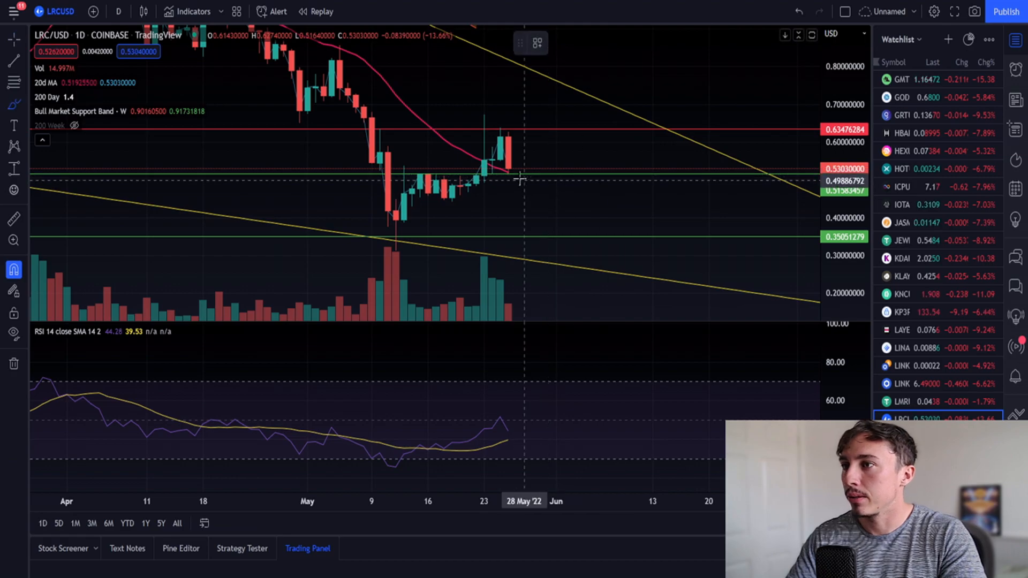
Step: Zoom out to the whole wedge and measure the drop from the March high
left_click_drag(520, 180, 561, 131)
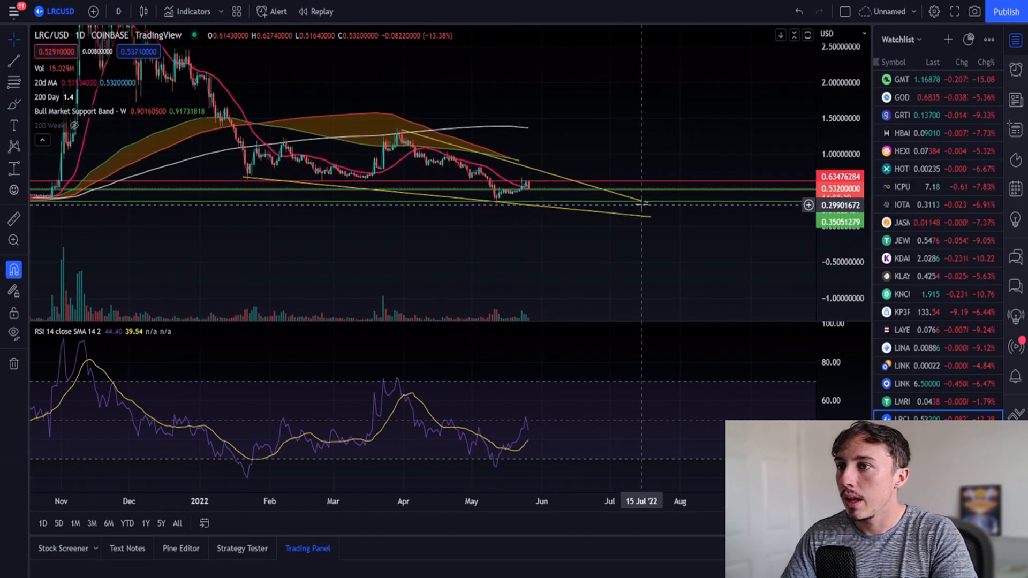
left_click_drag(402, 131, 606, 228)
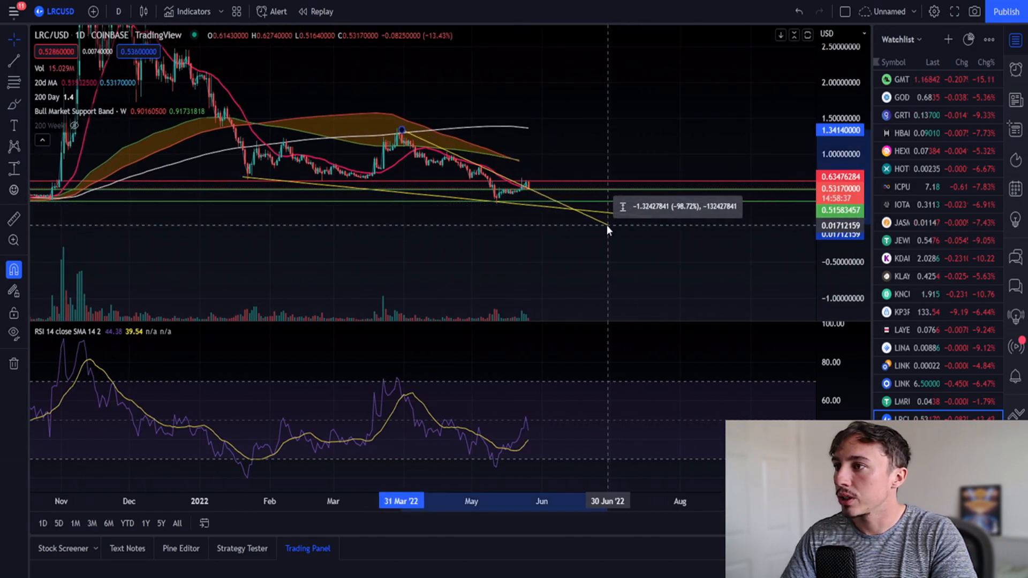
left_click_drag(608, 231, 596, 227)
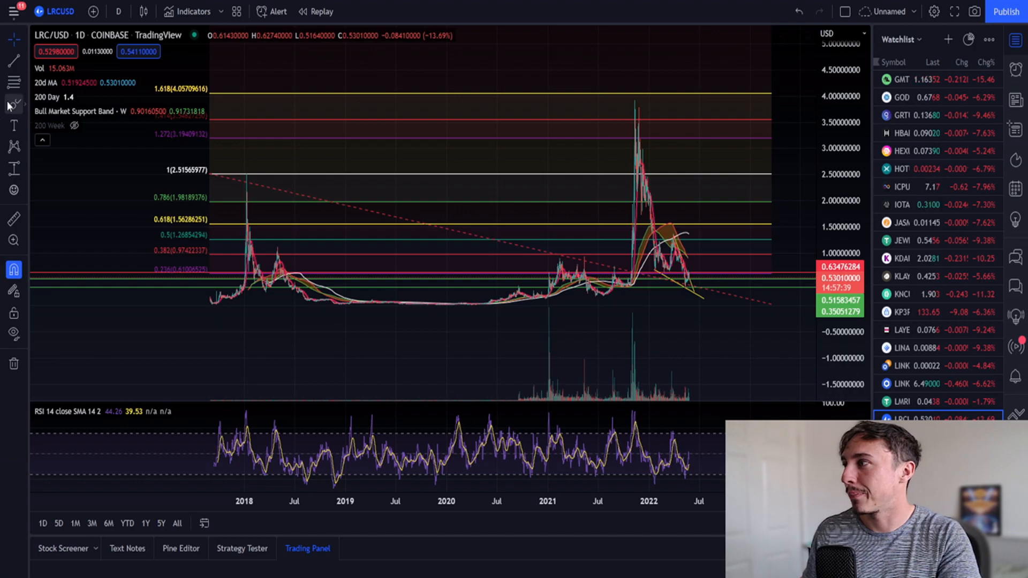
Step: Compress the price scale and box the 1.272–1.618 fib target zone in green
left_click_drag(623, 95, 676, 151)
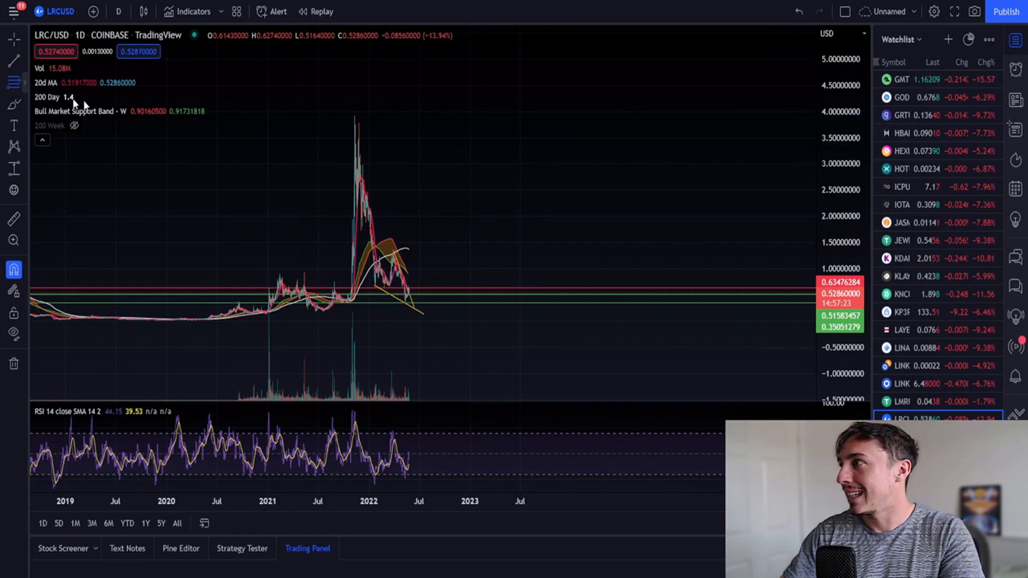
left_click_drag(295, 116, 781, 306)
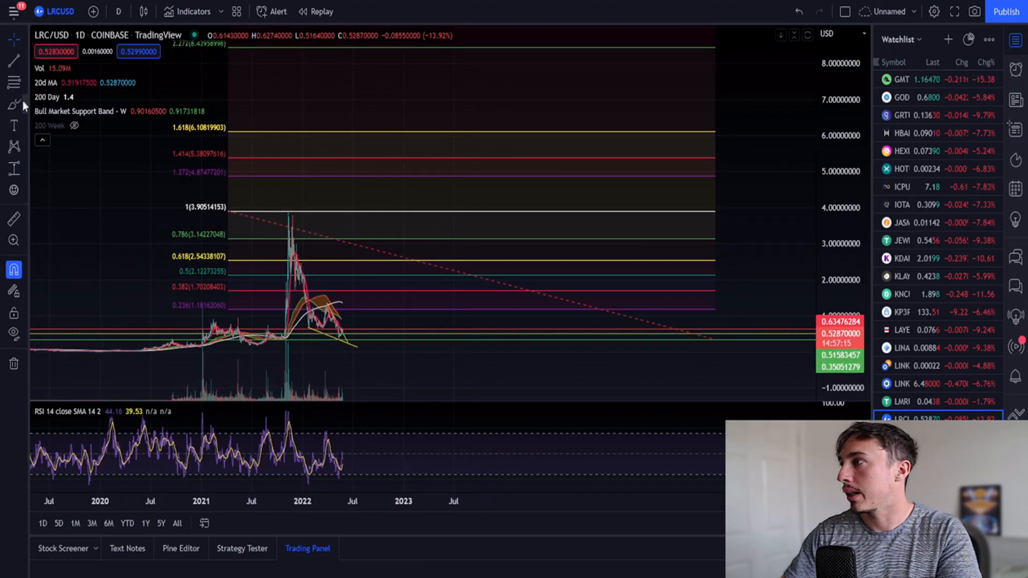
left_click_drag(473, 176, 596, 172)
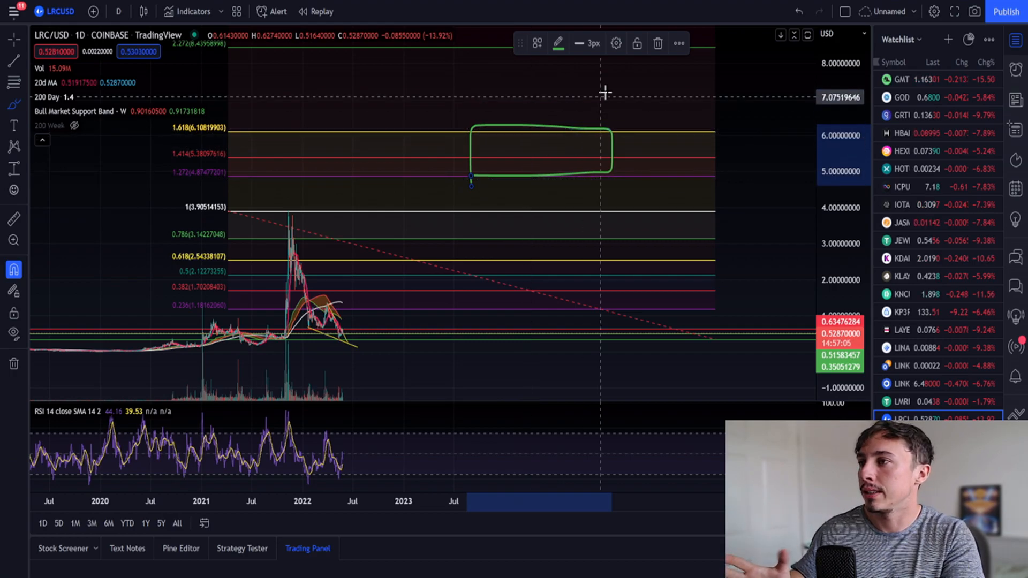
mouse_move(658, 43)
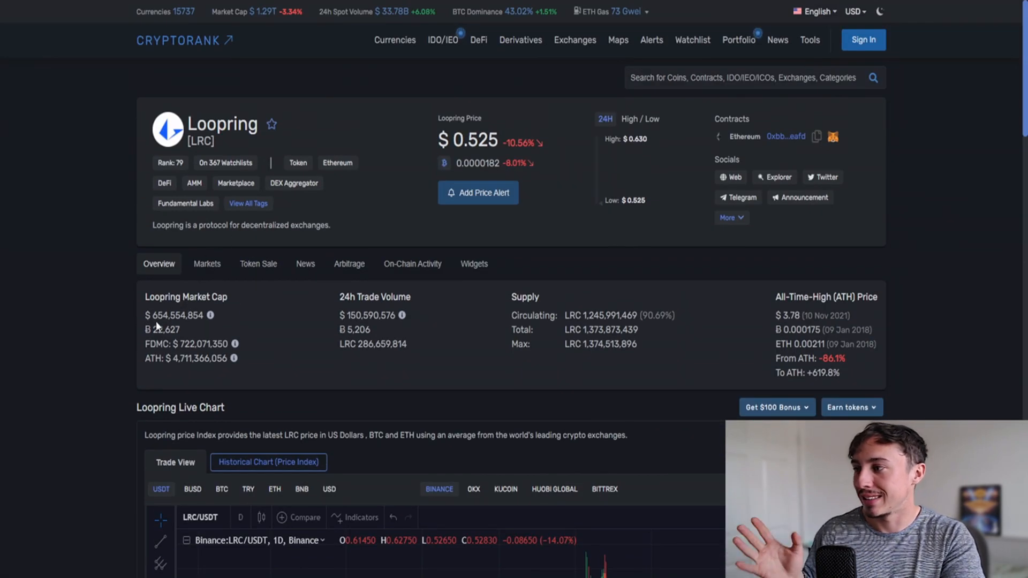
Step: Scroll to Loopring's live chart on CryptoRank, toggle Historical Chart and back to Trade View
scroll("down", 3)
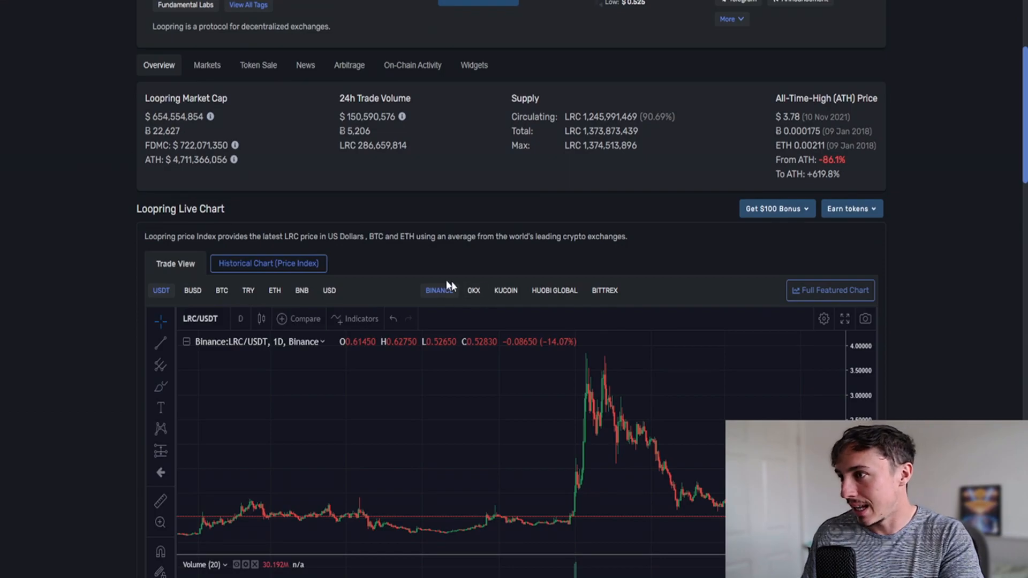
left_click(267, 263)
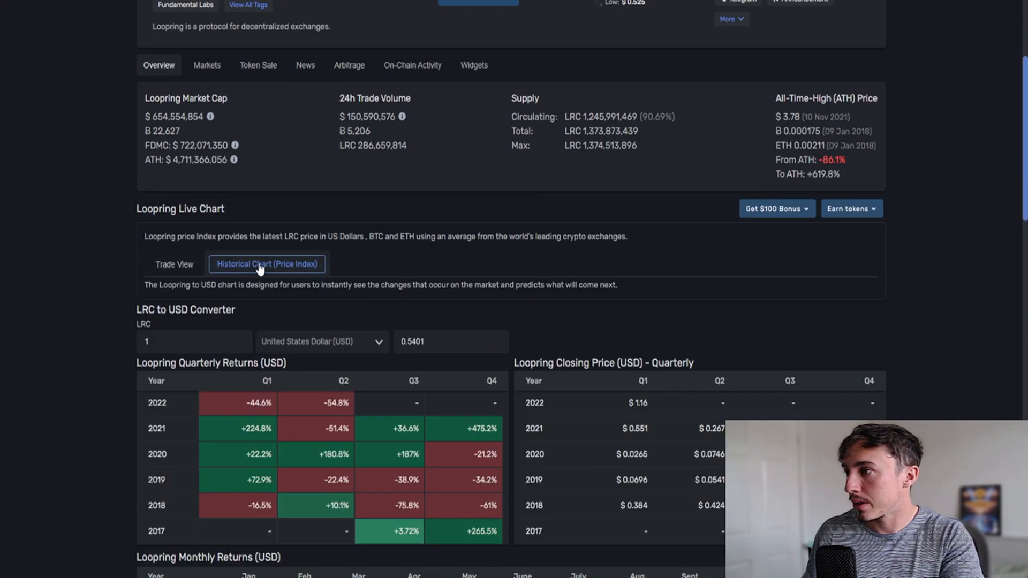
left_click(175, 264)
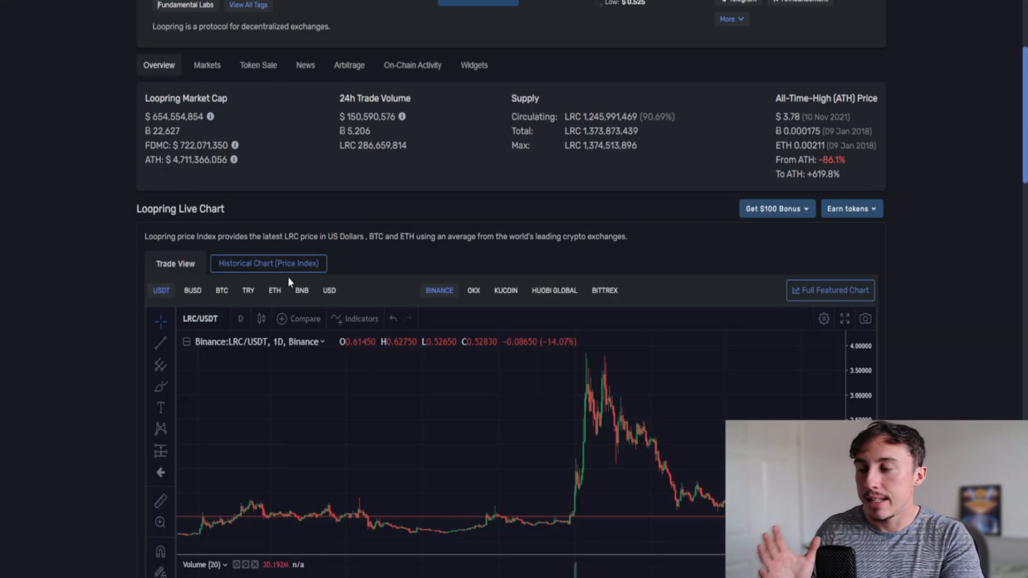
left_click(830, 290)
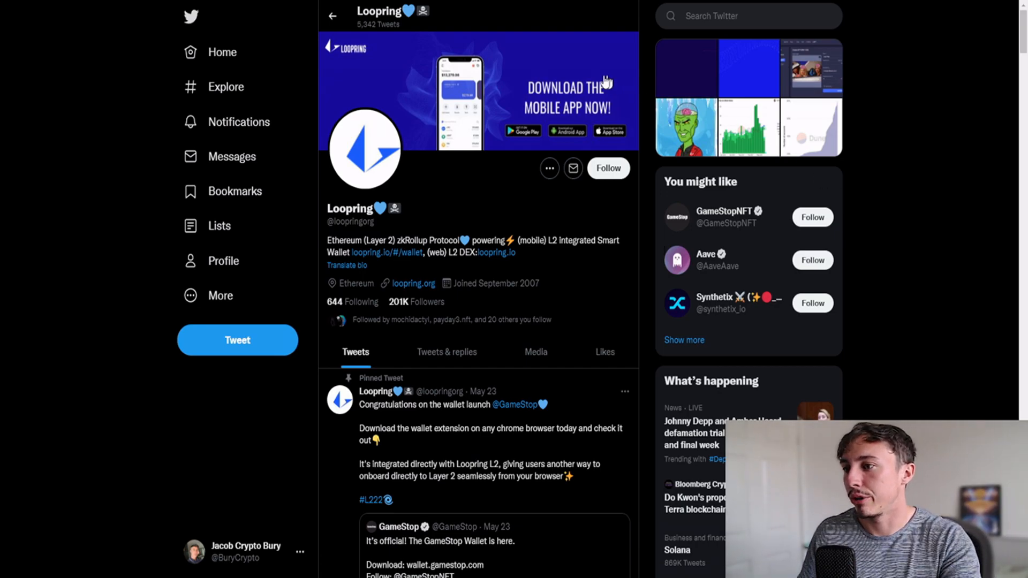
mouse_move(606, 78)
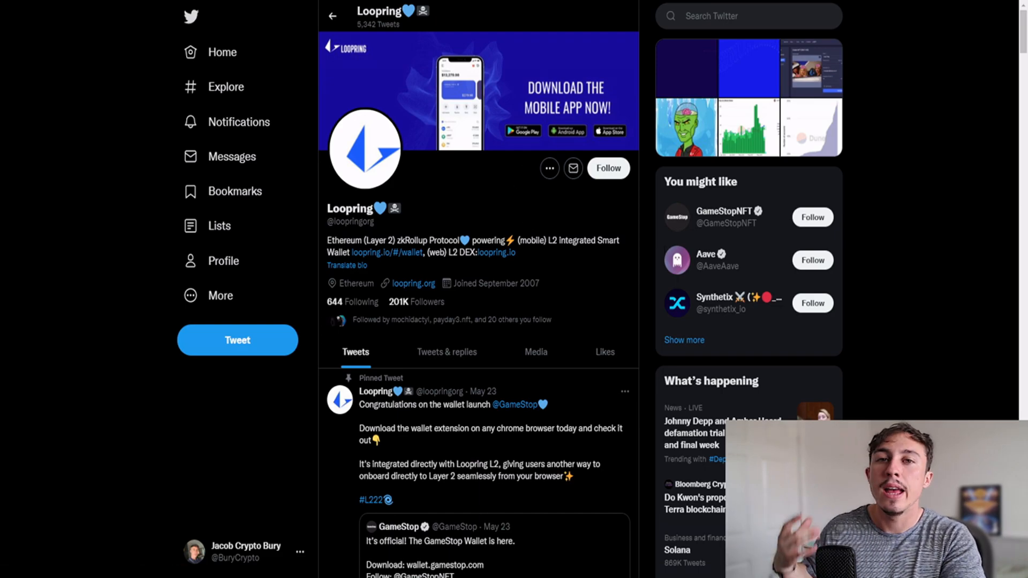